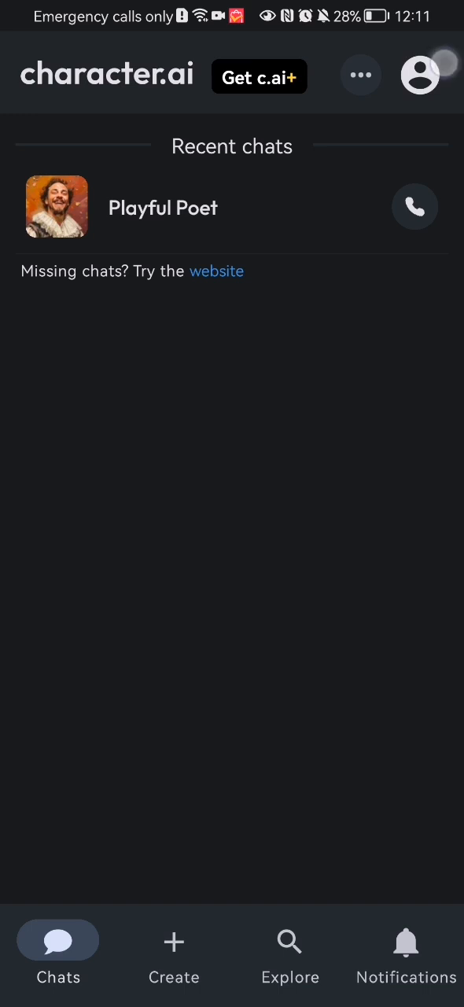
Open your profile page listing your public character Noah from the Chats avatar
left_click(420, 76)
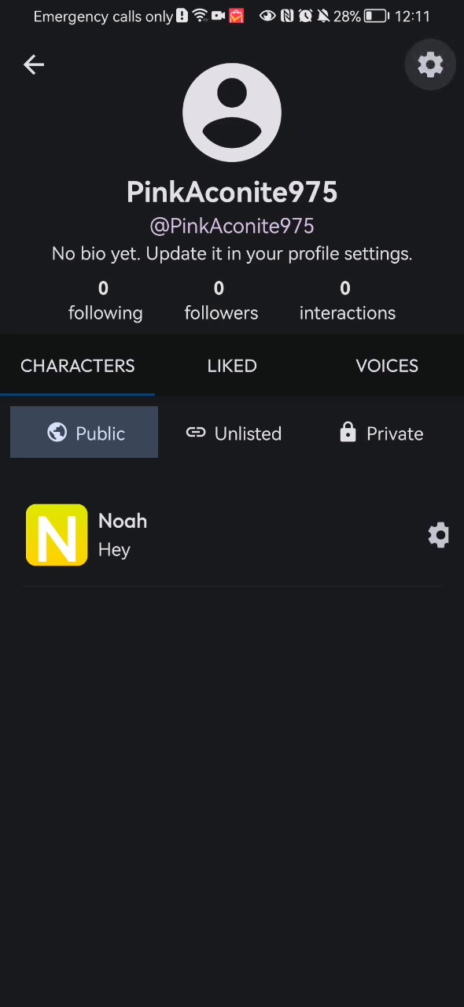
Open account settings from the profile gear and scroll to the Communication section
left_click(431, 65)
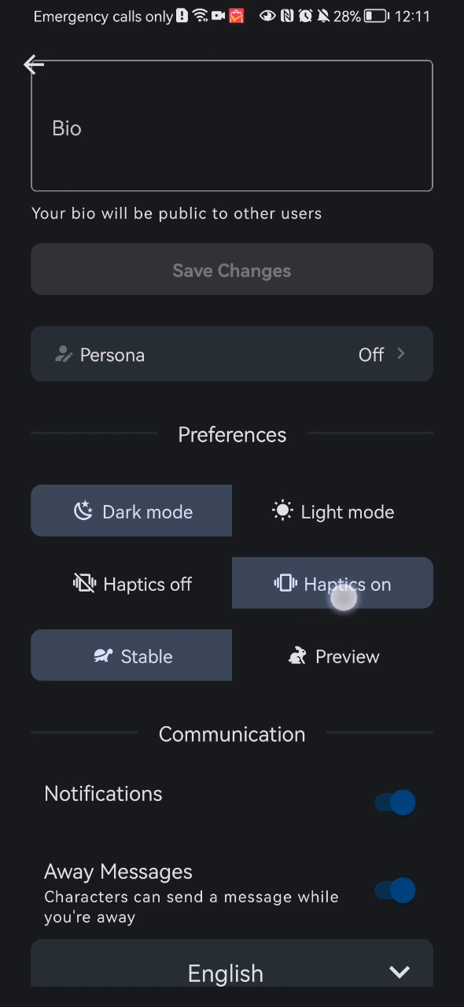
scroll("down", 3)
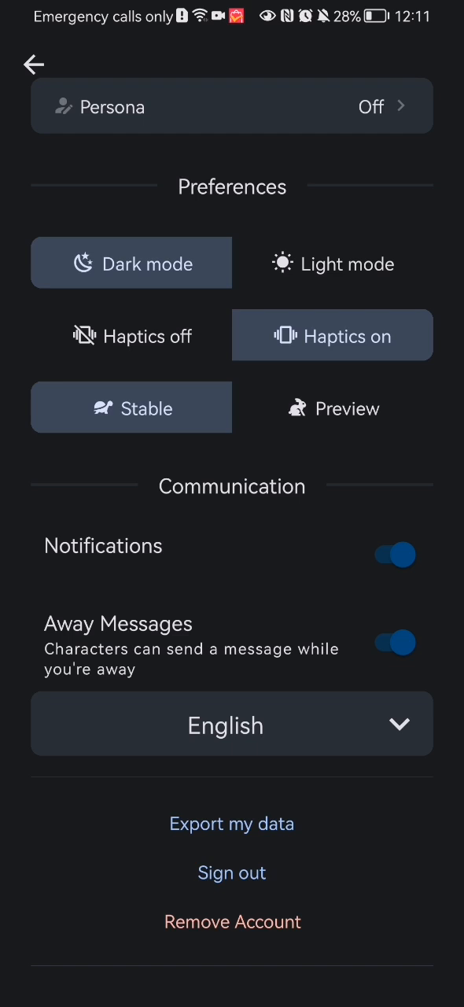
Switch the Notifications toggle off, then go back through the profile to Chats
left_click(394, 555)
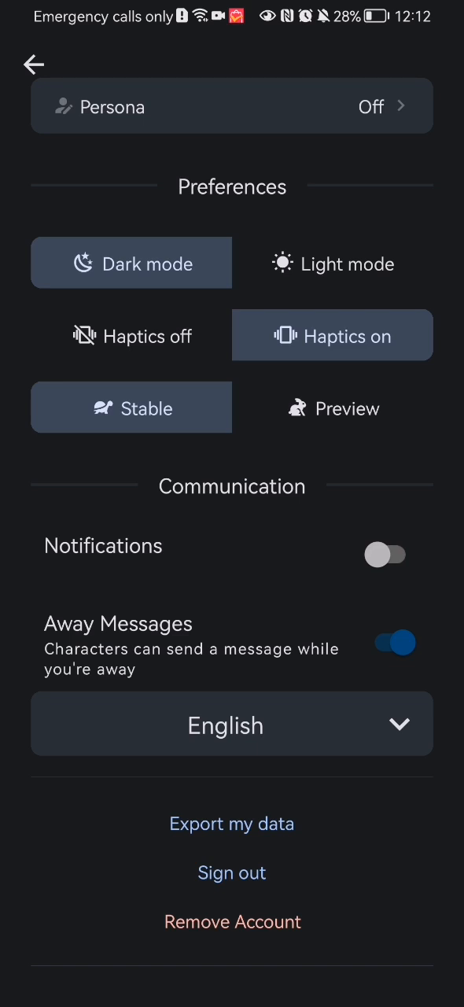
left_click(387, 555)
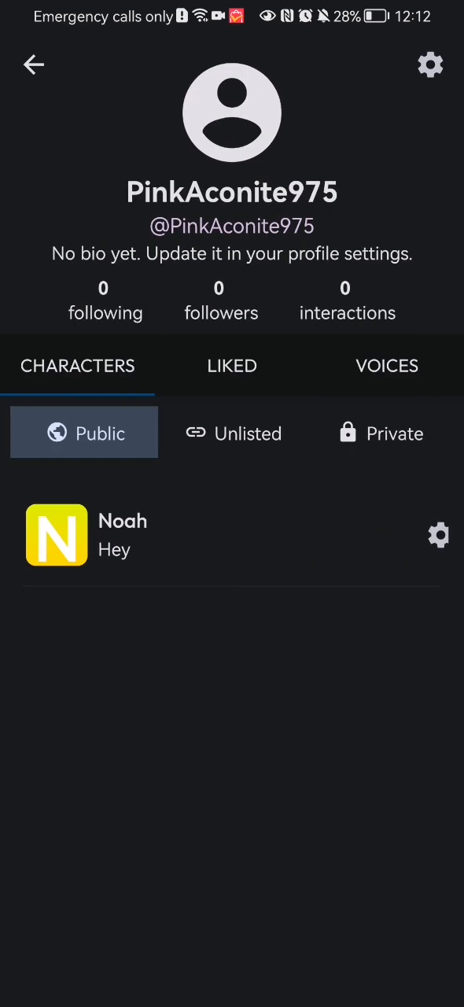
left_click(34, 65)
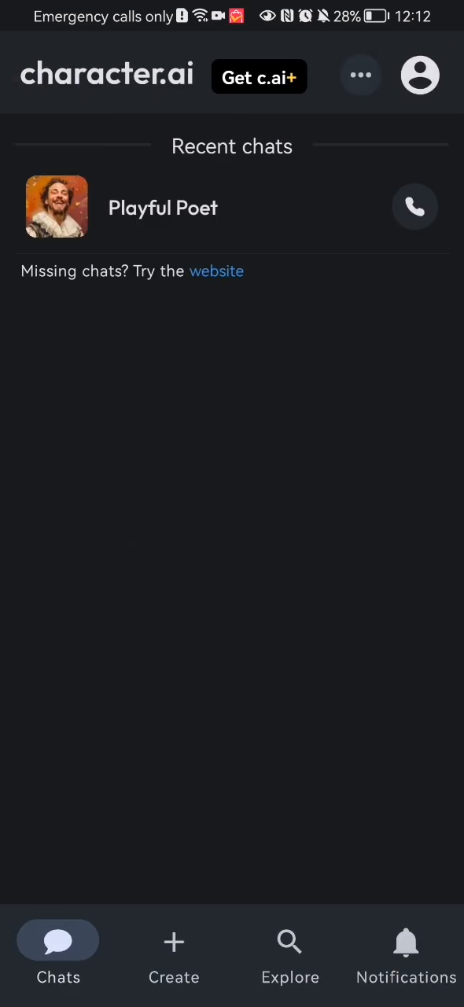